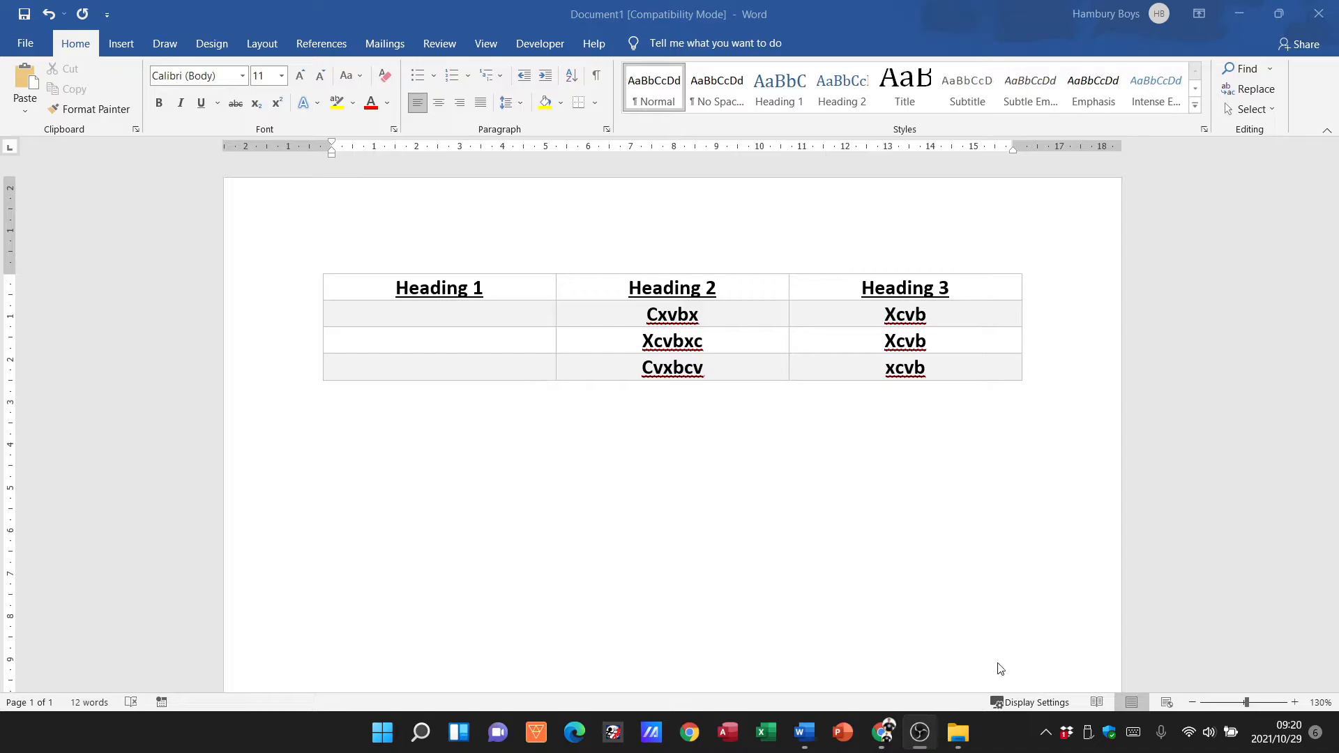
mouse_move(691, 335)
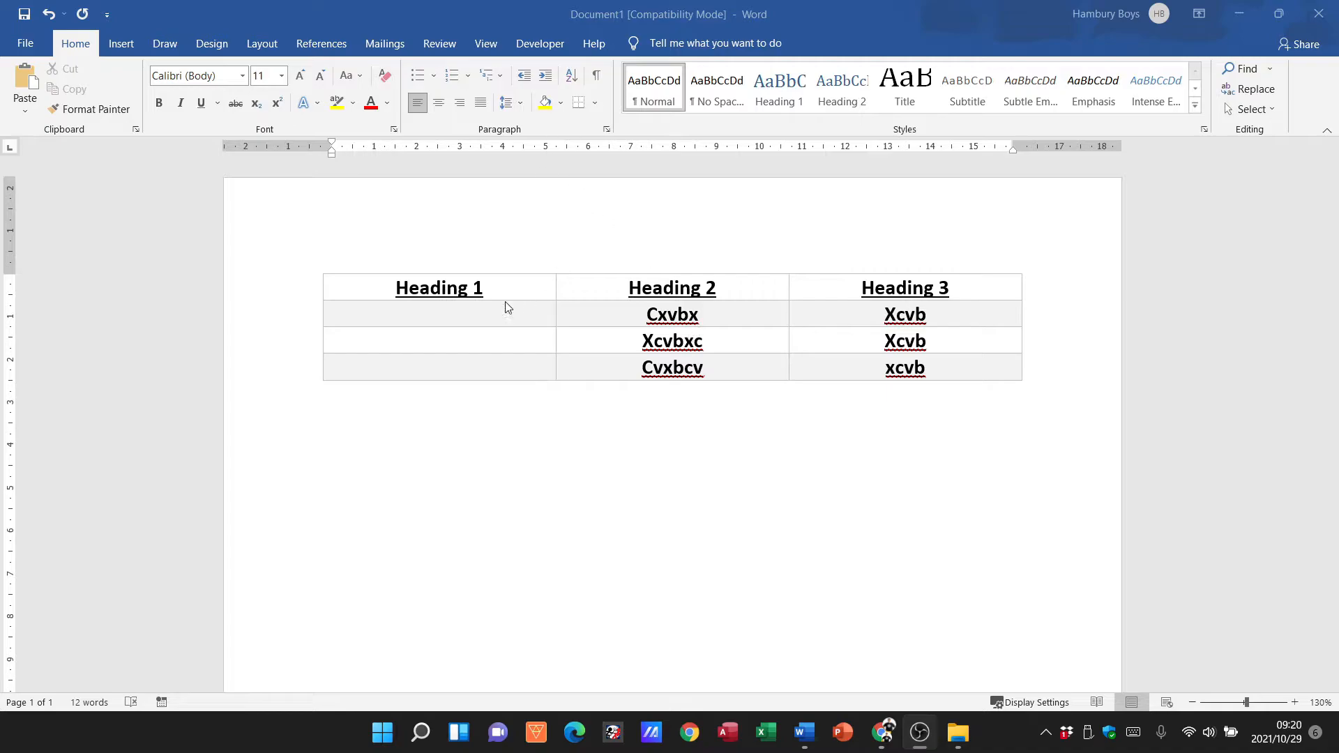
- Select the whole table and switch to the Table Tools Layout commands
click(315, 265)
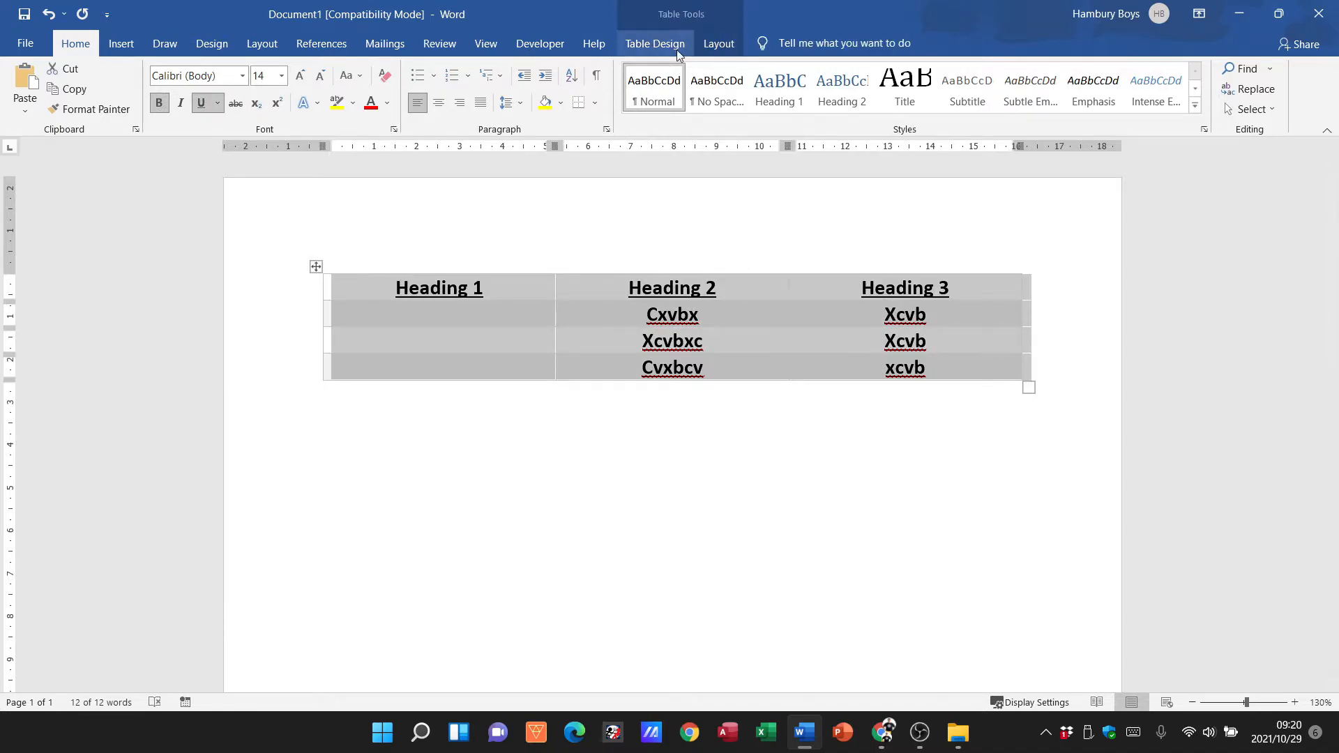
click(655, 43)
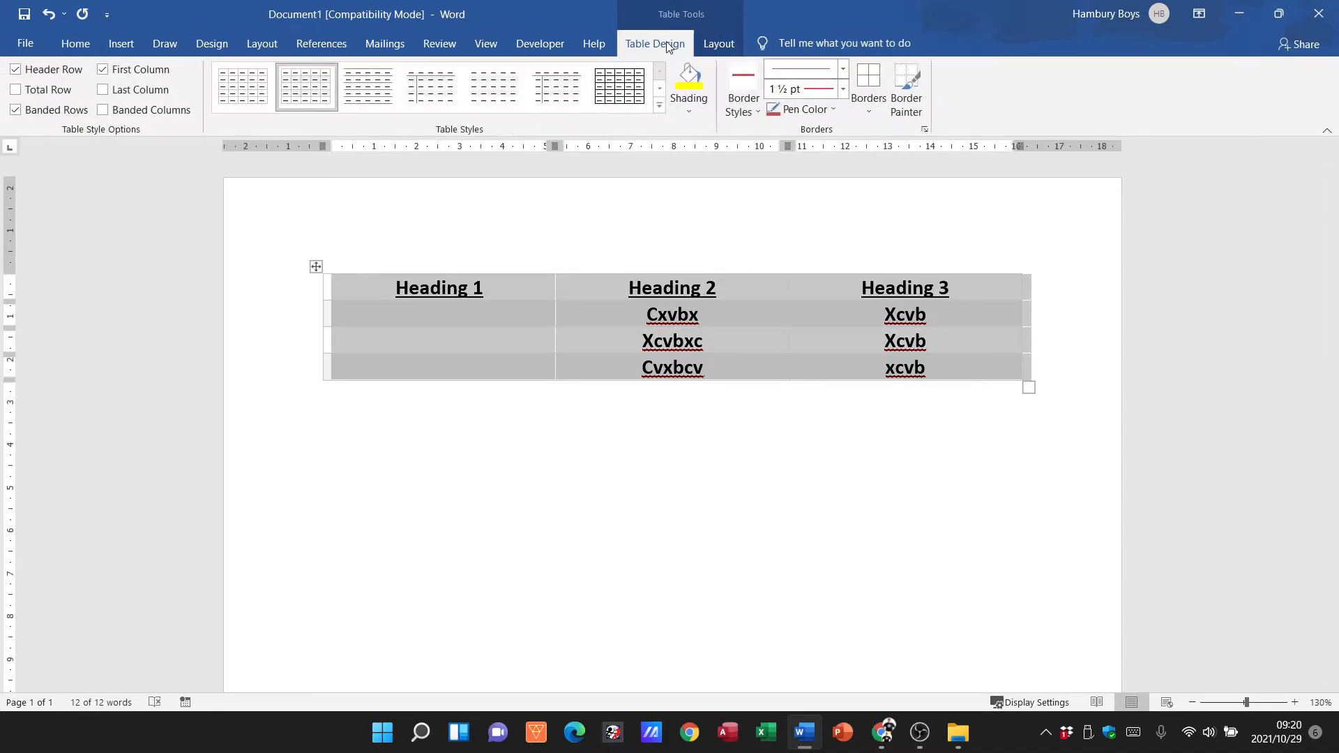
click(719, 44)
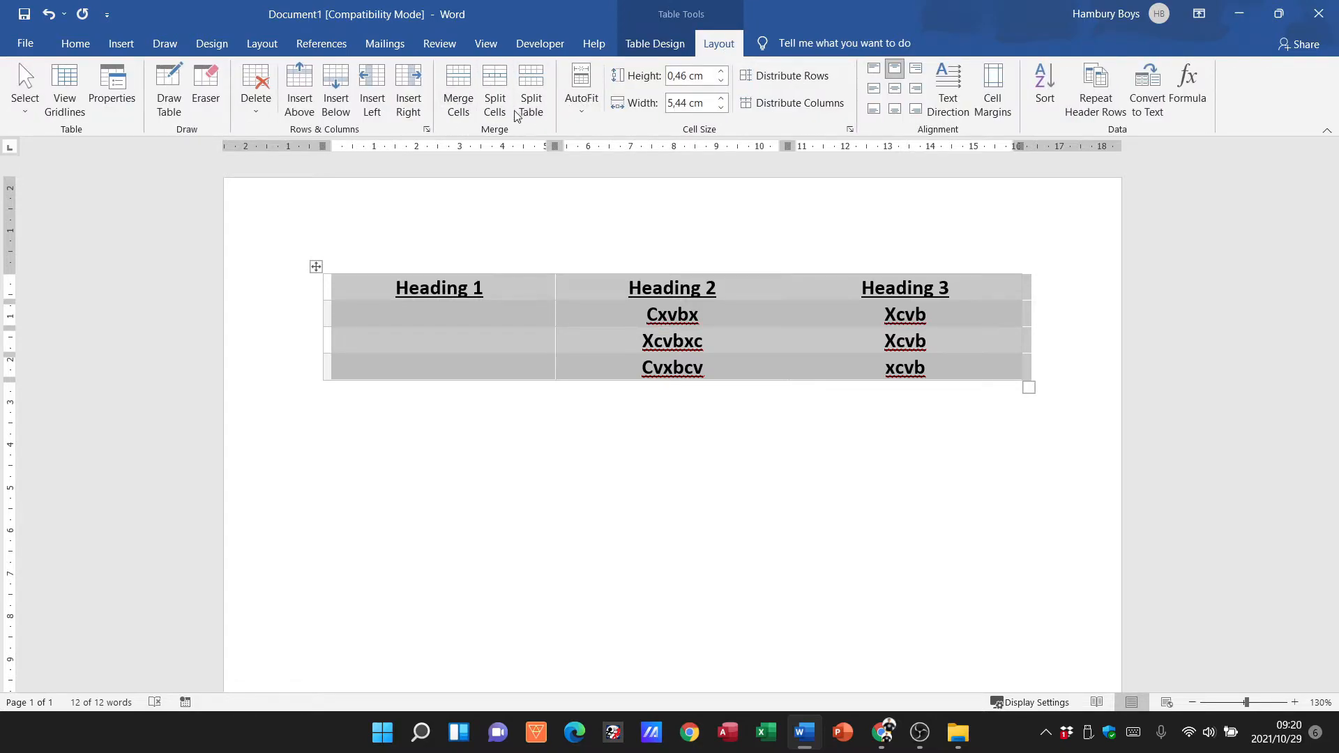
mouse_move(458, 85)
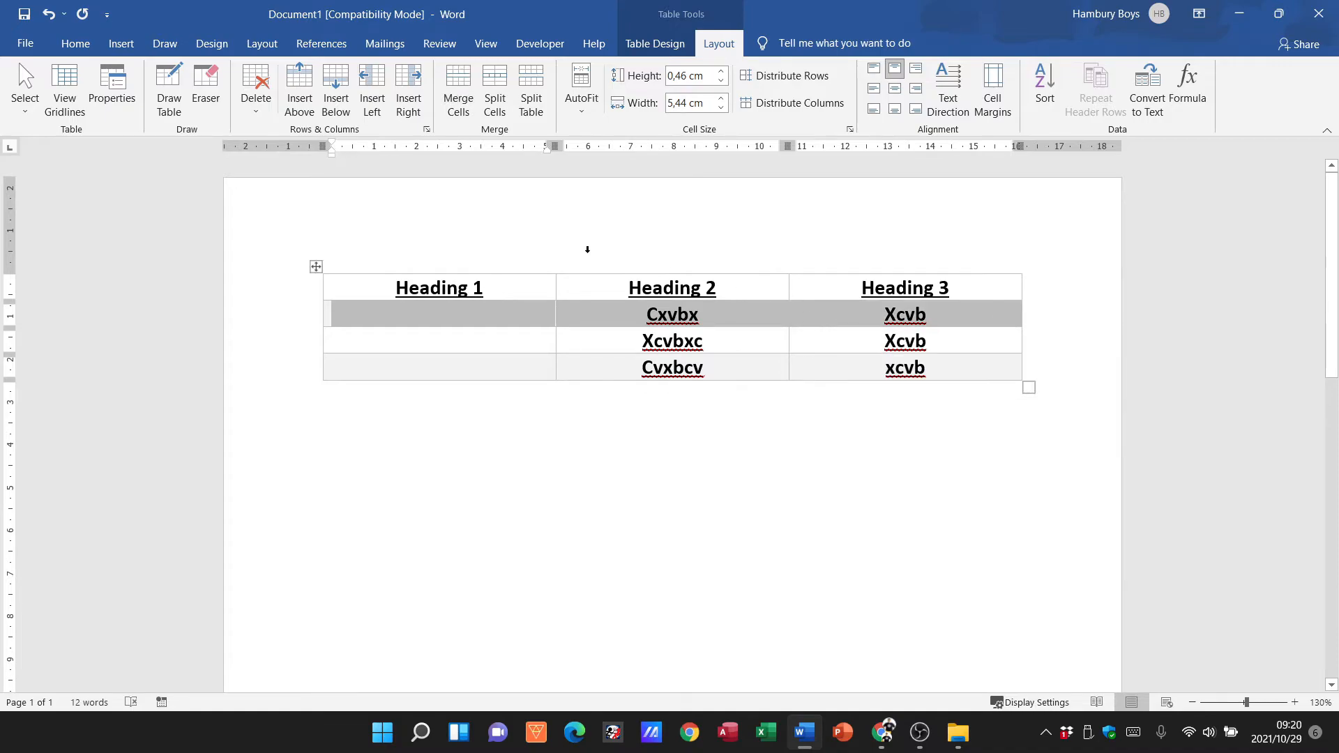
mouse_move(457, 88)
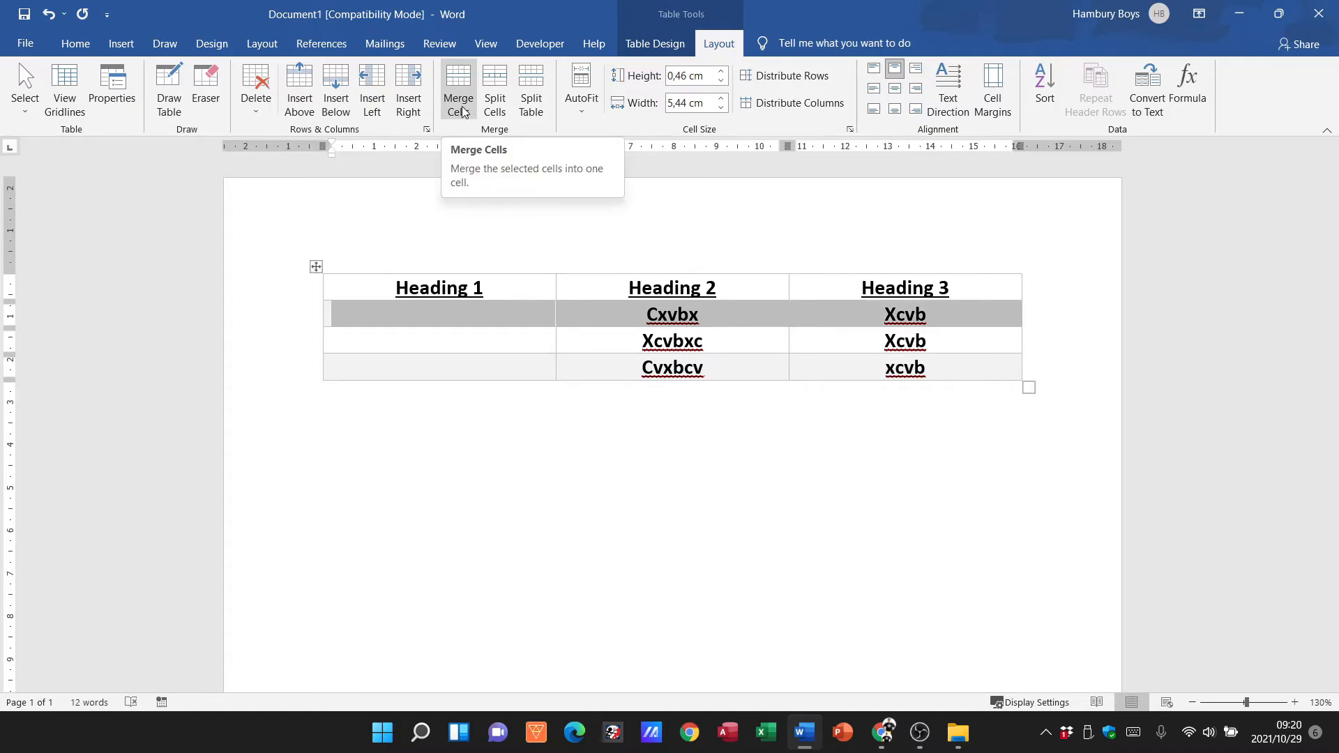
- Merge the second row into one cell stacking 'Cxvbx' and 'Xcvb'
click(458, 92)
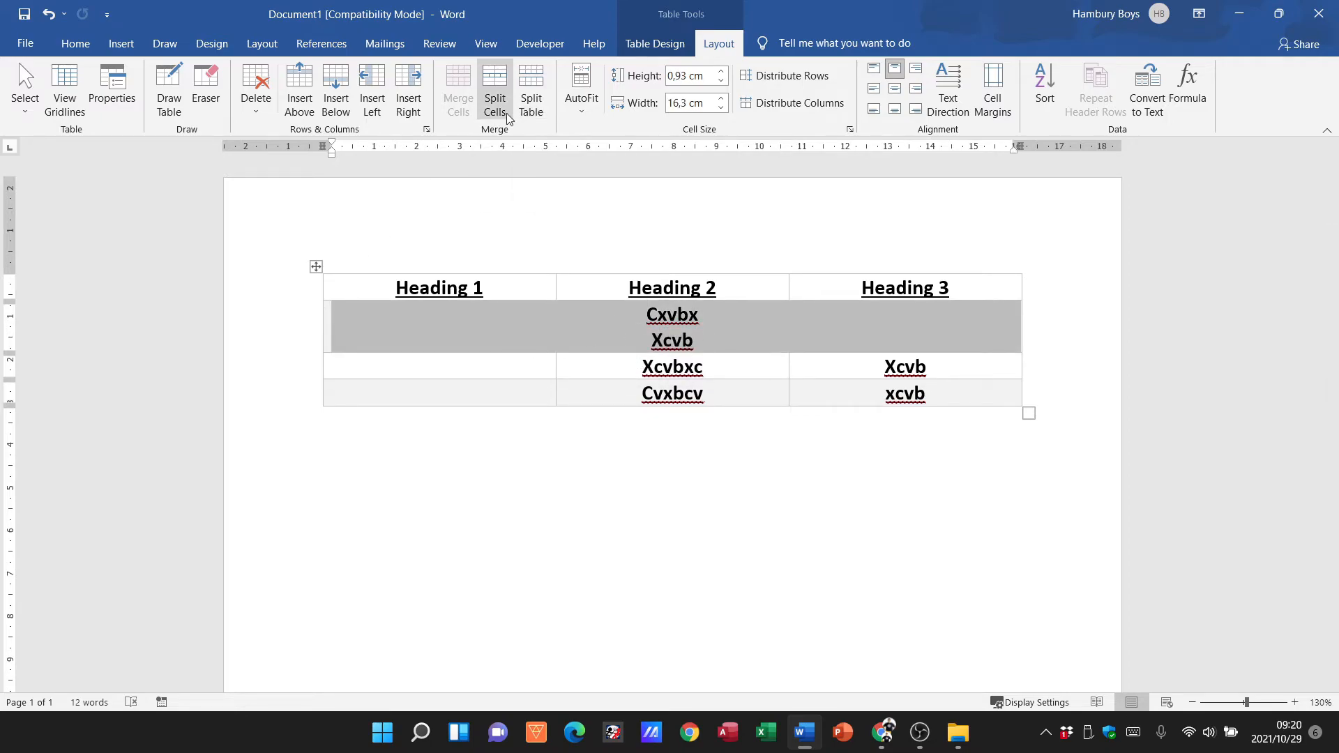
- Split the merged row into 3 columns and 1 row via Split Cells
click(494, 88)
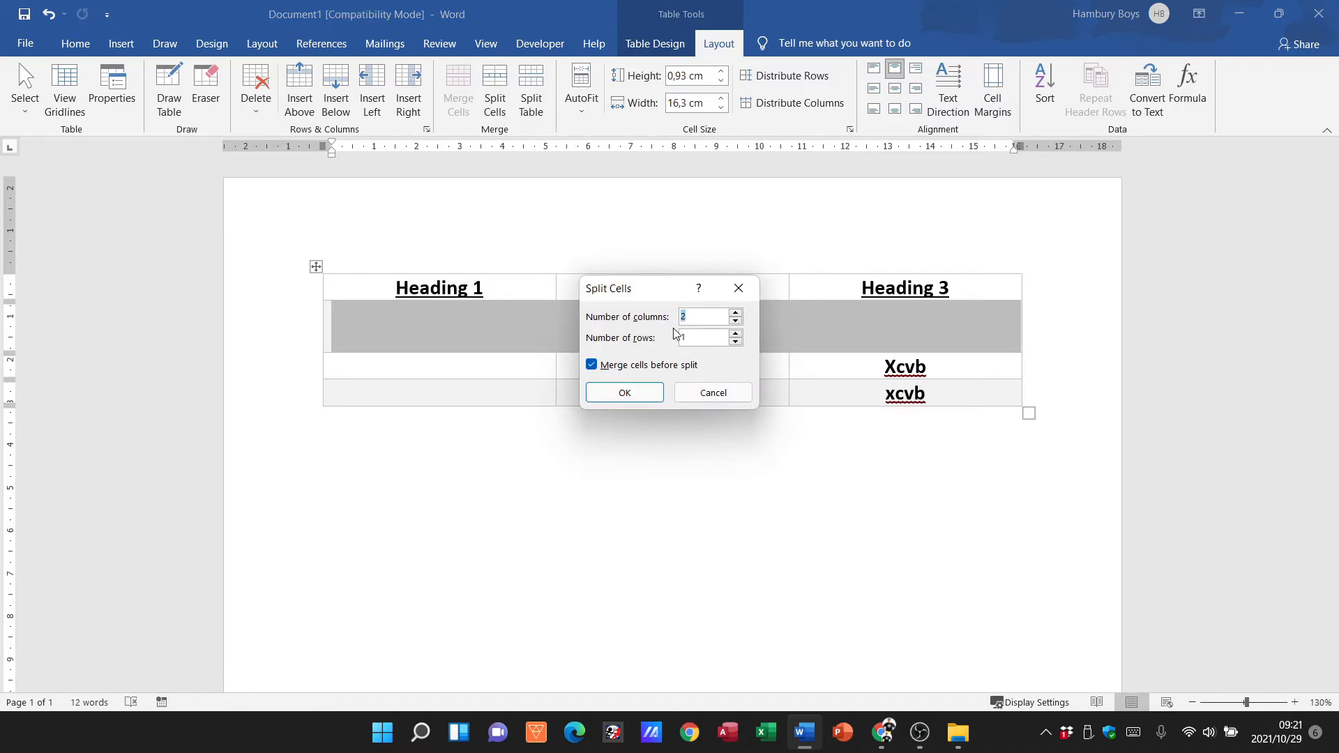
click(735, 312)
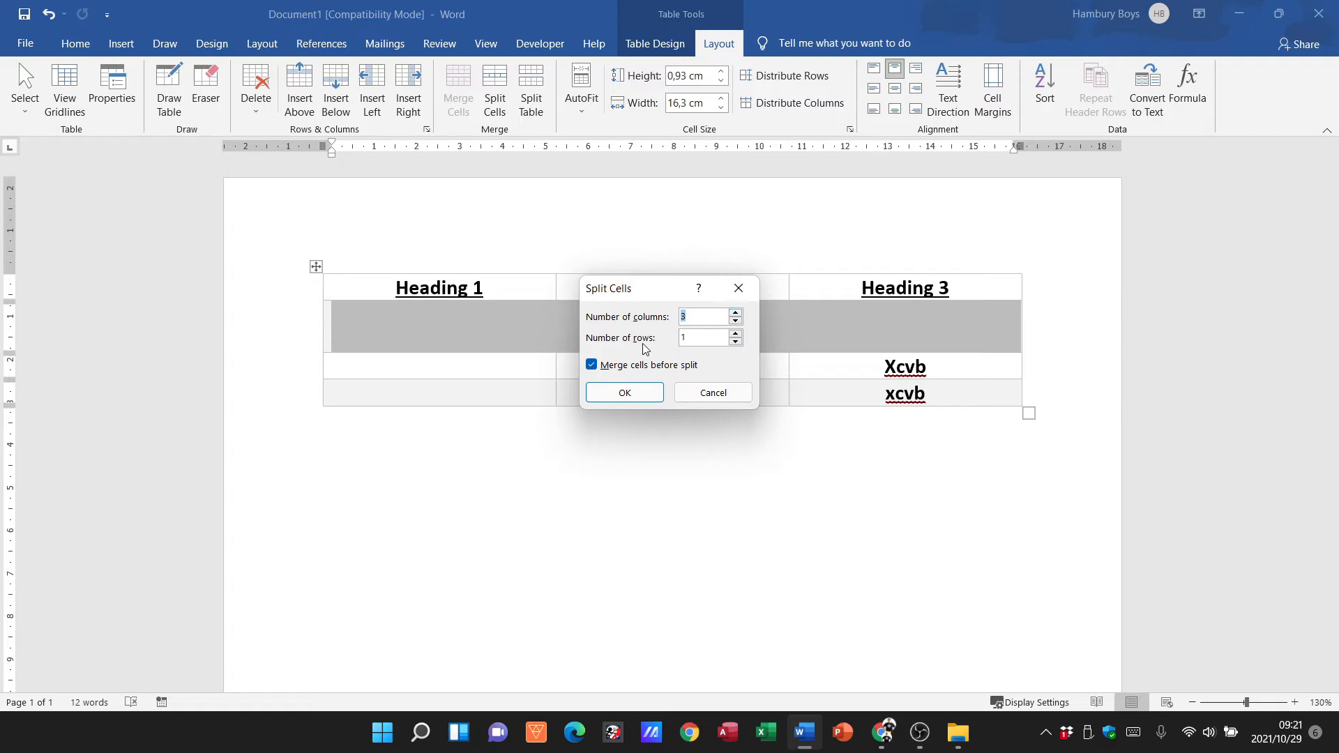
mouse_move(684, 363)
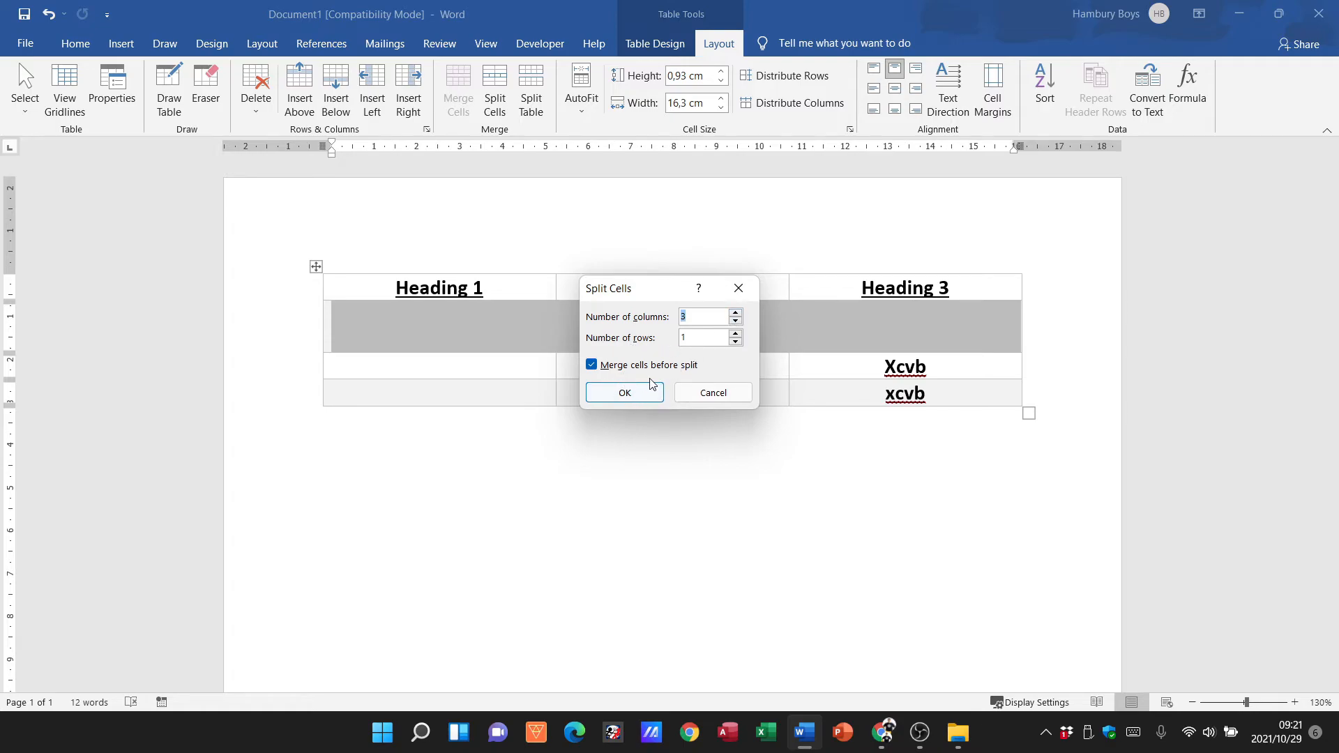
click(625, 392)
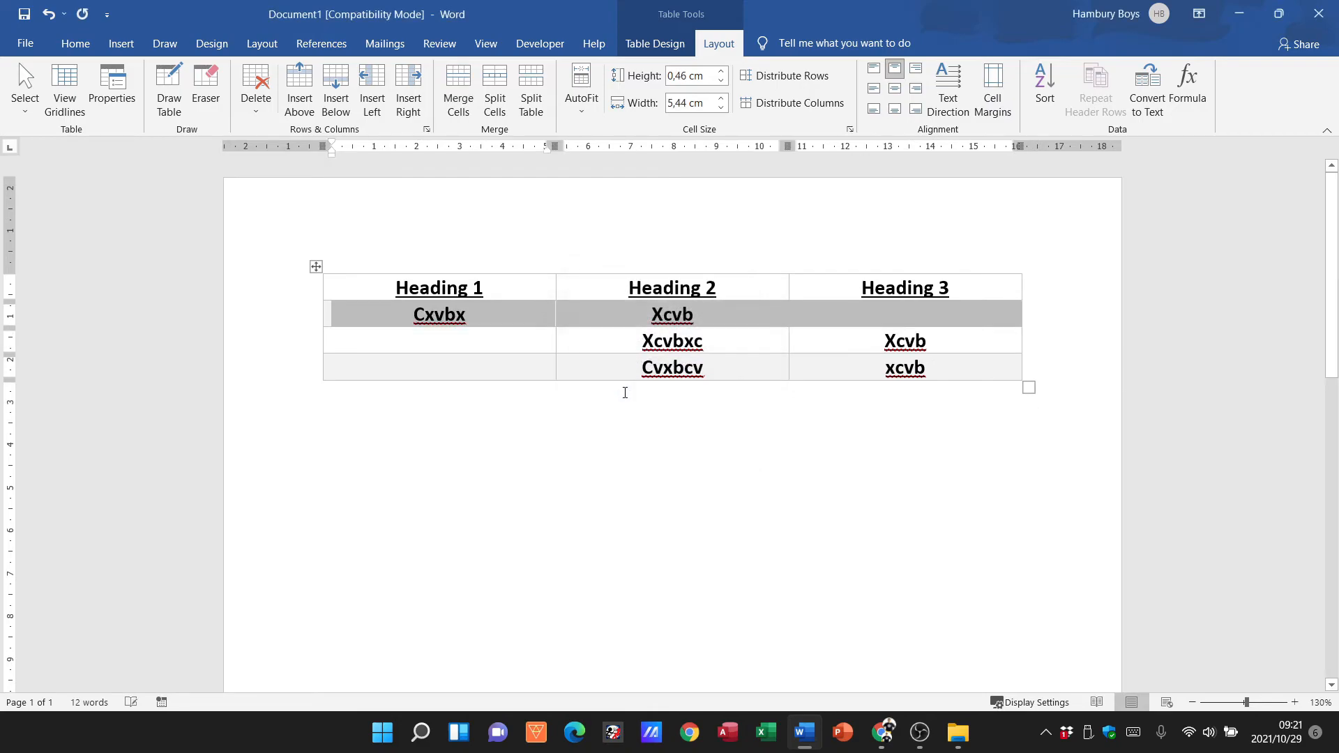